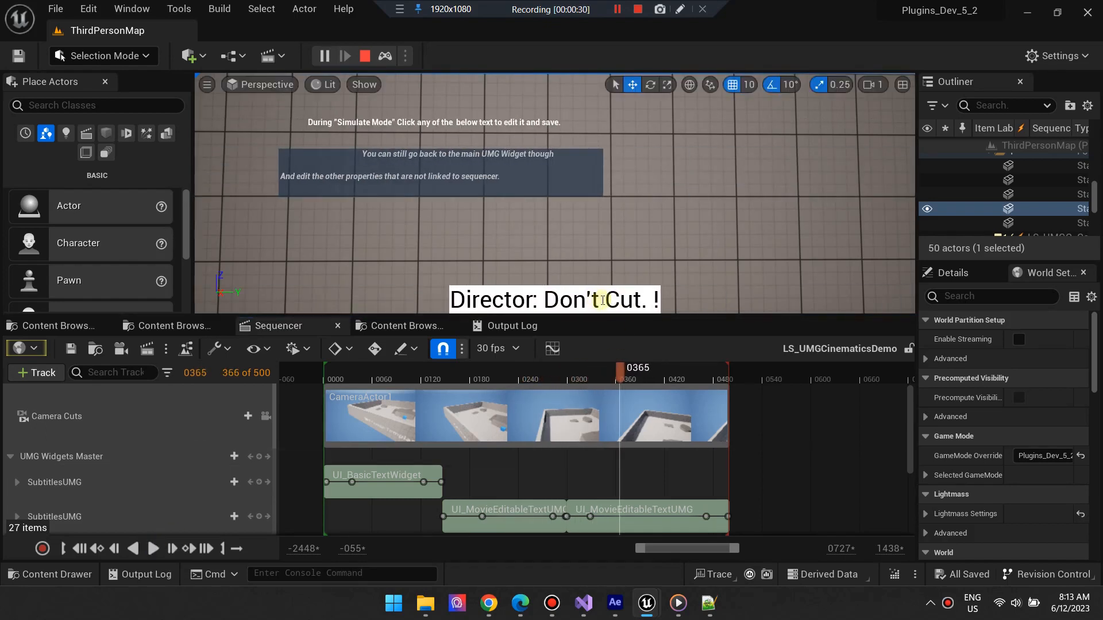
Rewrite the live subtitle to read 'Insert Any Text here!' while simulating.
{"action": "type", "text": "Insert Any Text here!"}
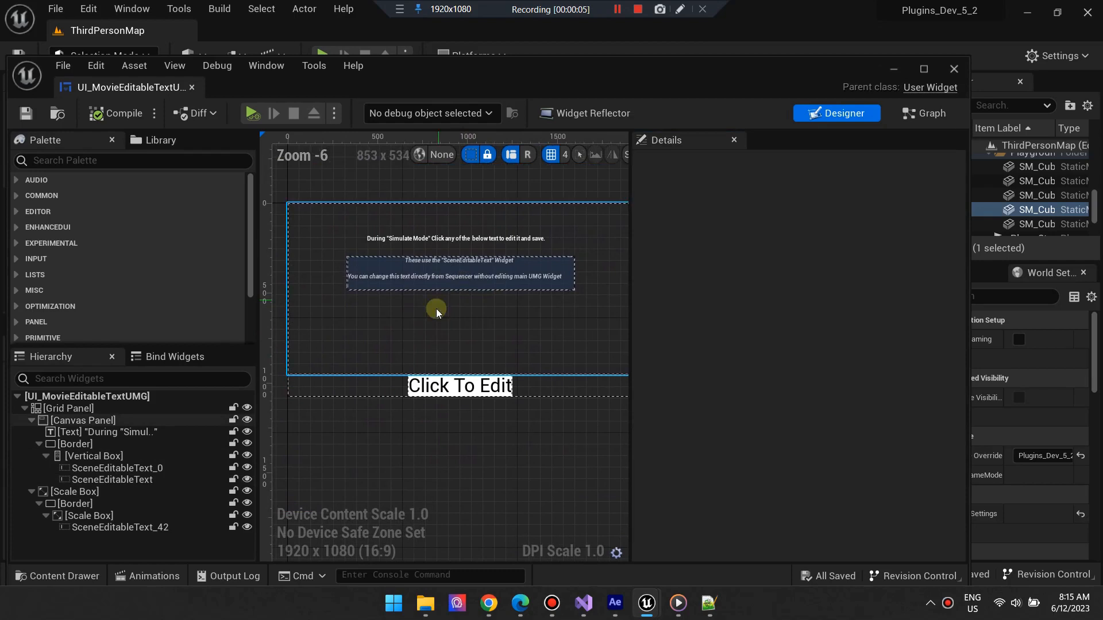
Select the Click To Edit element and locate Scene Editable Text via a 'Scene' Palette search.
{"action": "left_click", "coordinate": [458, 386]}
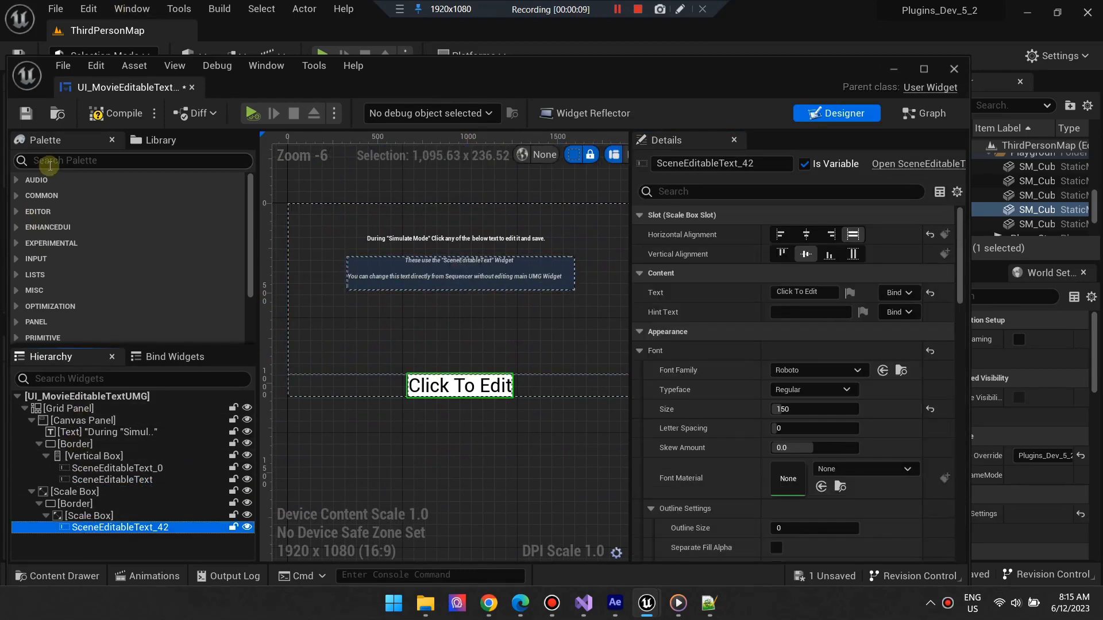
{"action": "type", "text": "Scene"}
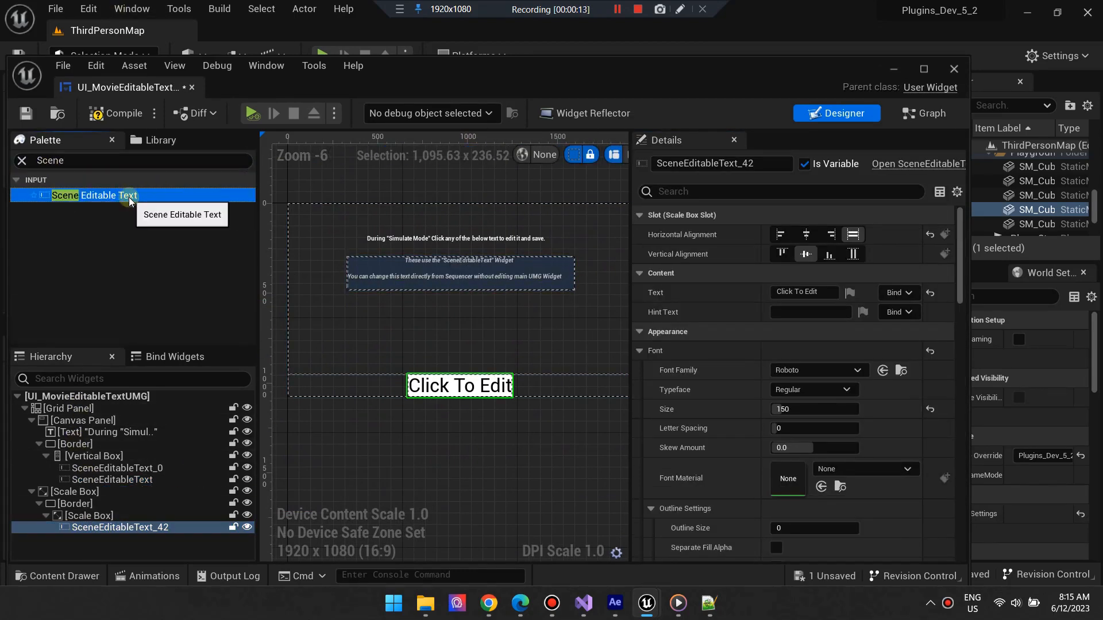
{"action": "left_click", "coordinate": [118, 467]}
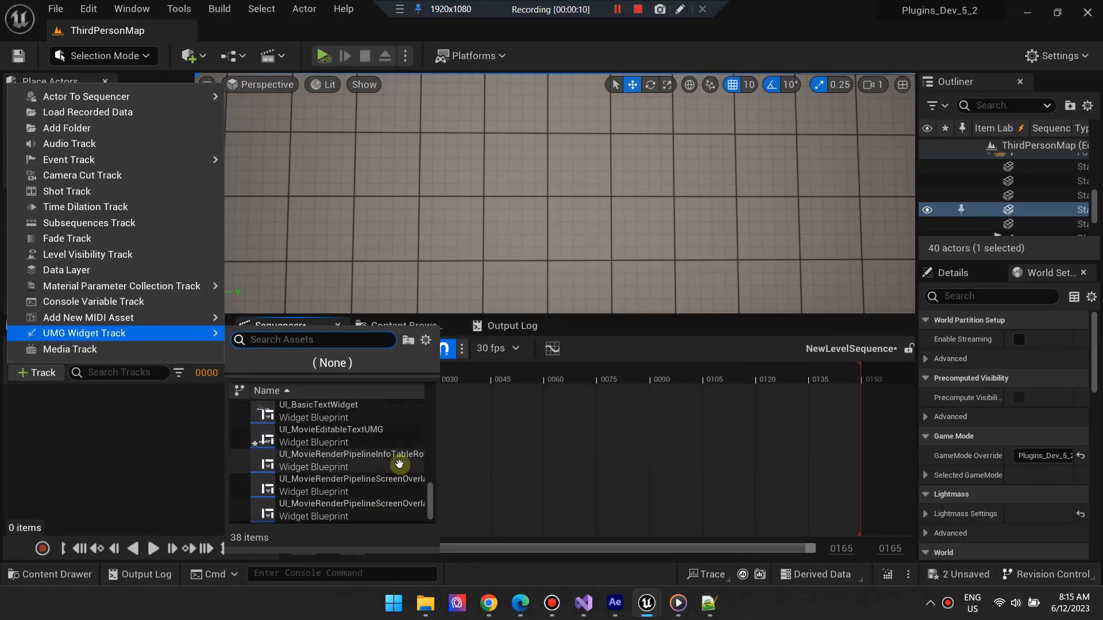
Add a UI_MovieEditableTextUMG widget track and fill it with three editable-text sections ending 'Section 3'.
{"action": "left_click", "coordinate": [330, 429]}
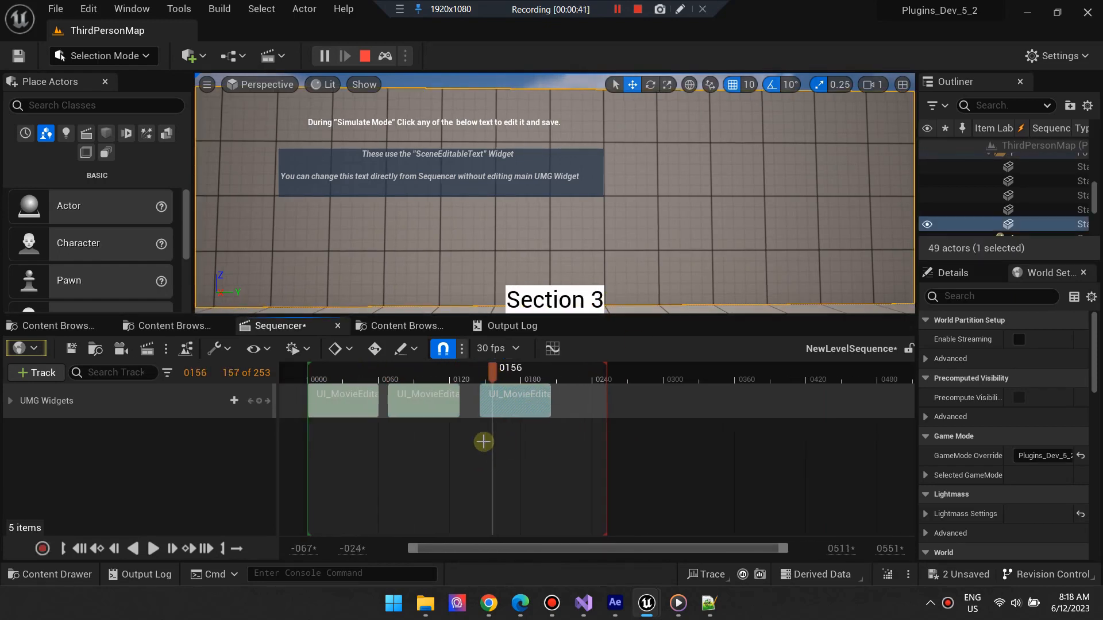
{"action": "left_click", "coordinate": [114, 549]}
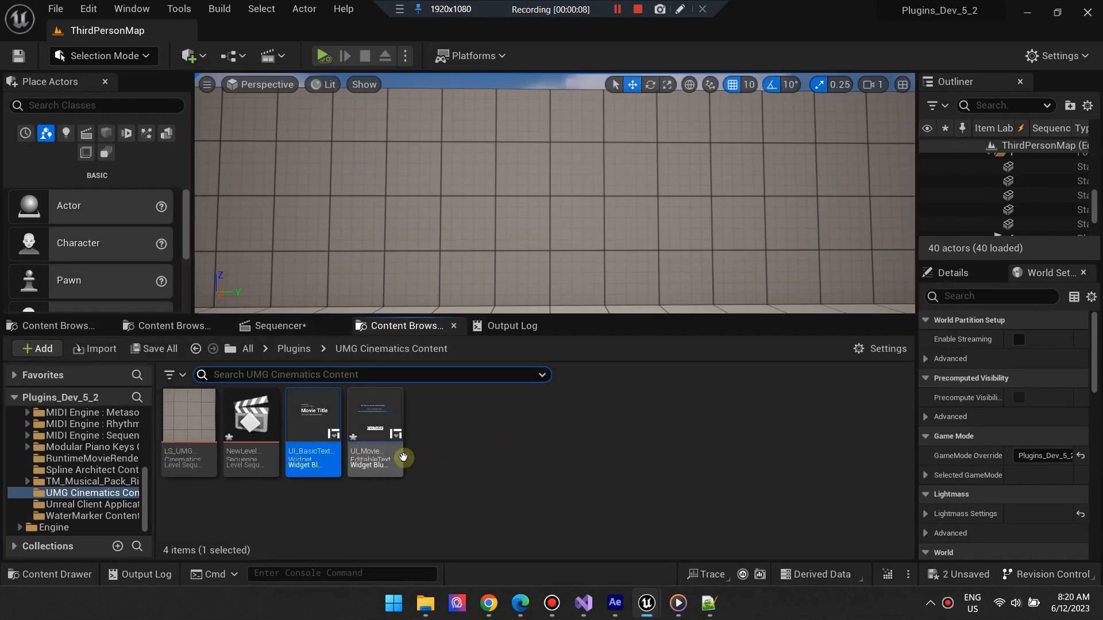
Open the UI_MovieEditableText widget blueprint from the UMG Cinematics Content folder.
{"action": "double_click", "coordinate": [374, 429]}
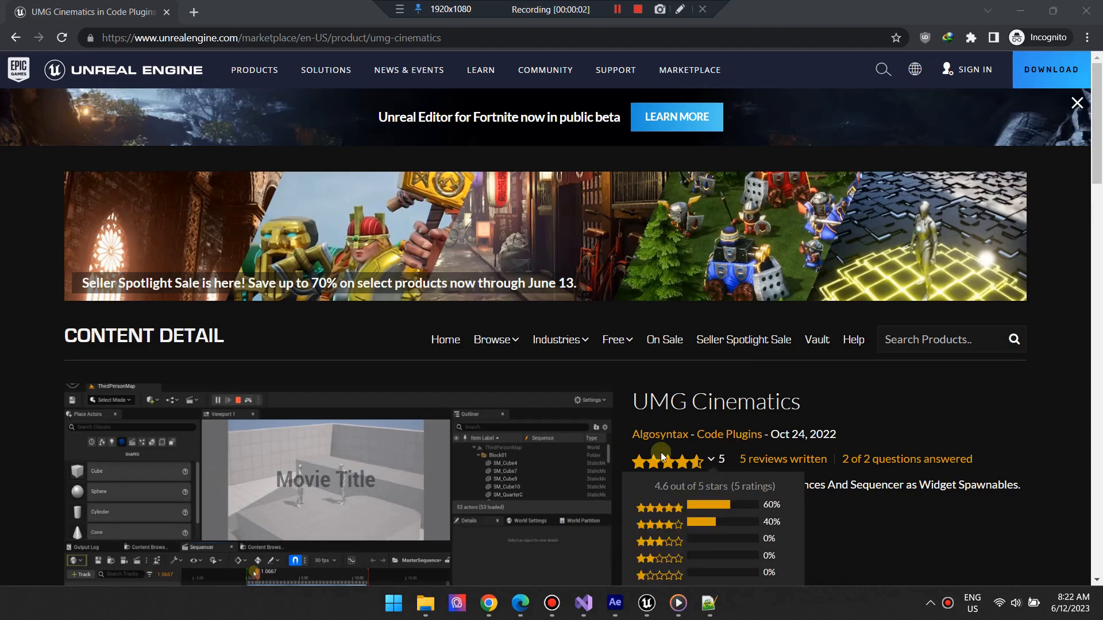
View the 4.6-star ratings and follow the link to Algosyntax's Patreon membership page.
{"action": "left_click", "coordinate": [659, 434]}
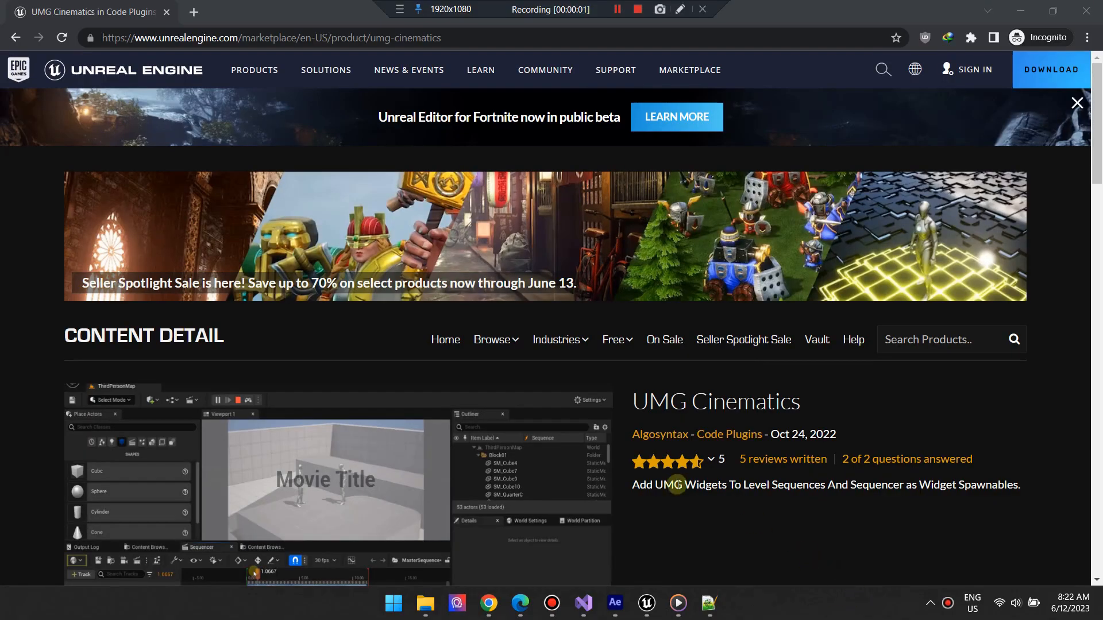
{"action": "left_click", "coordinate": [659, 434]}
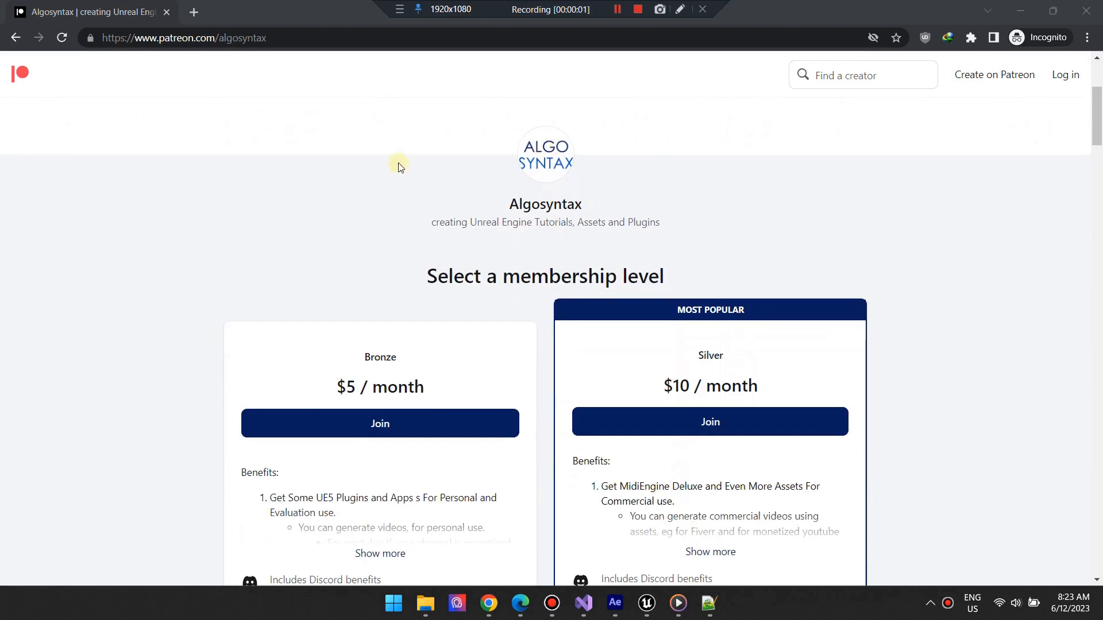